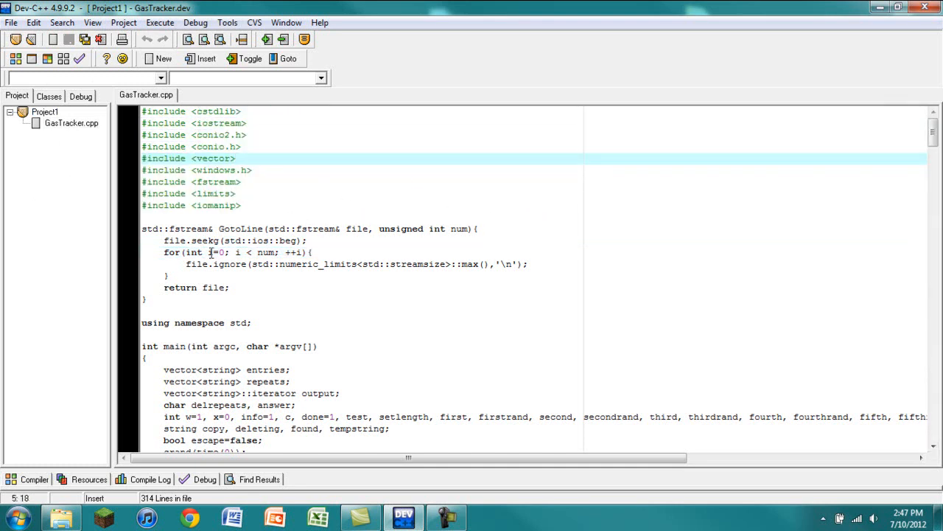
mouse_move(50, 97)
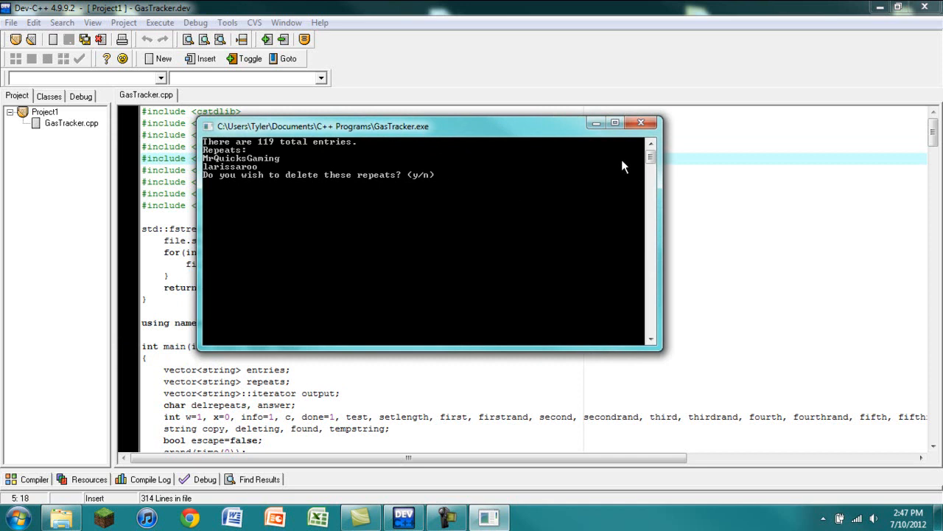
mouse_move(632, 195)
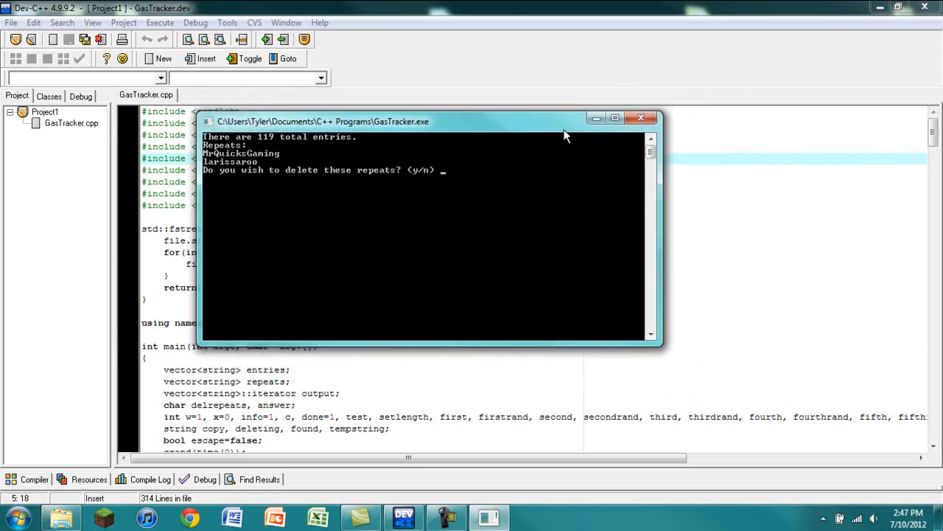
mouse_move(555, 133)
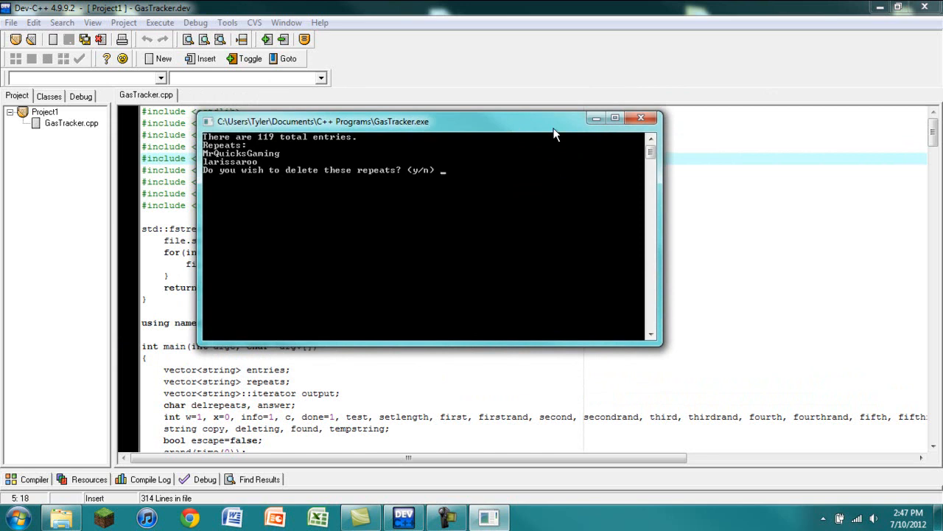
mouse_move(318, 184)
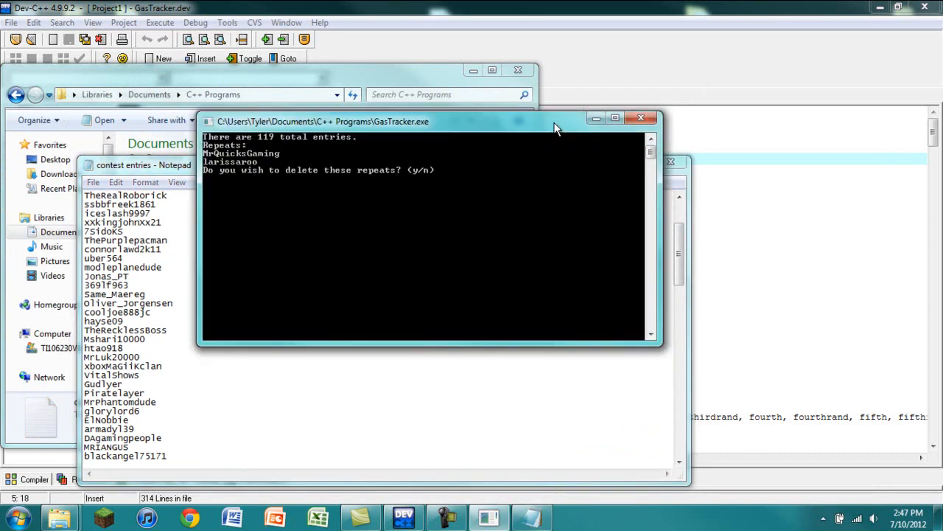
mouse_move(218, 168)
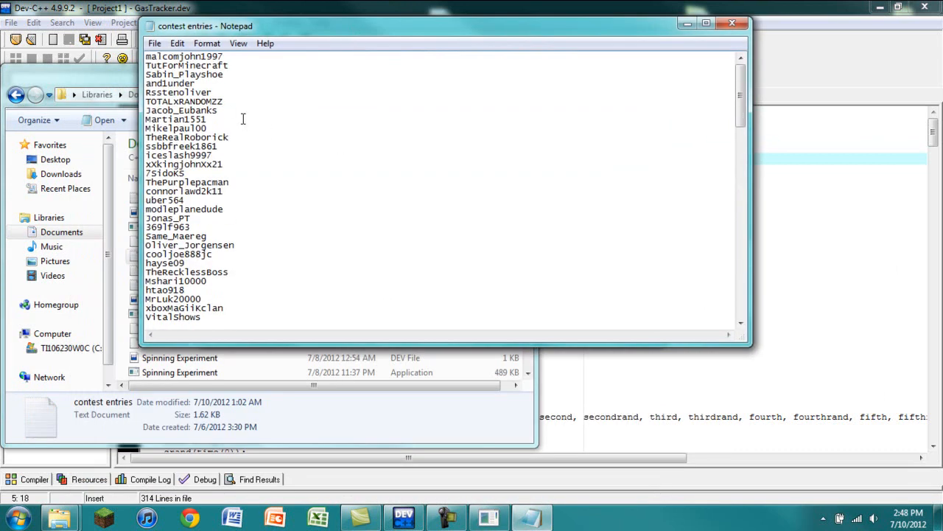
scroll("down", 3)
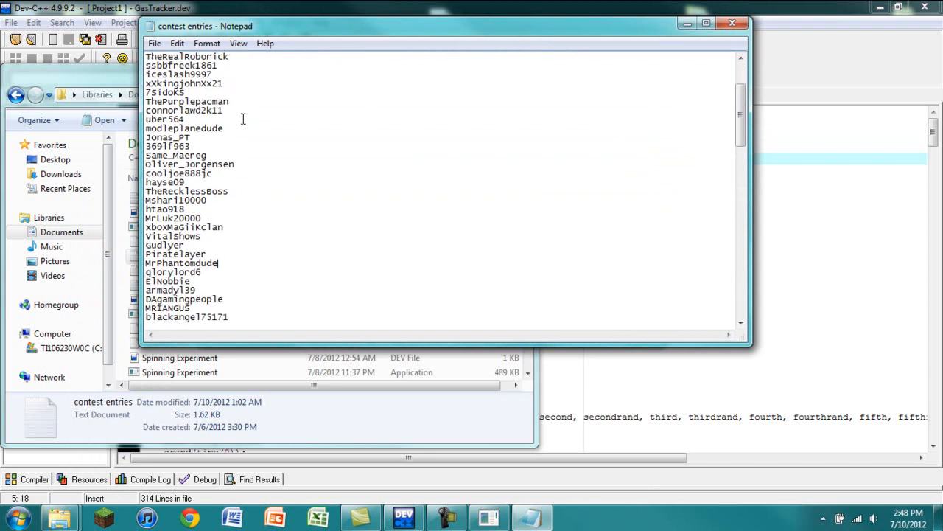
scroll("down", 3)
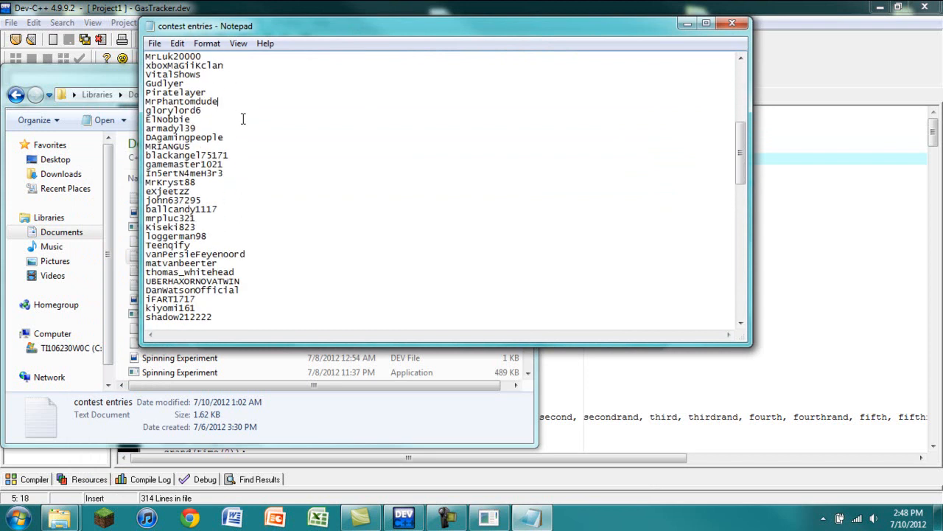
scroll("down", 3)
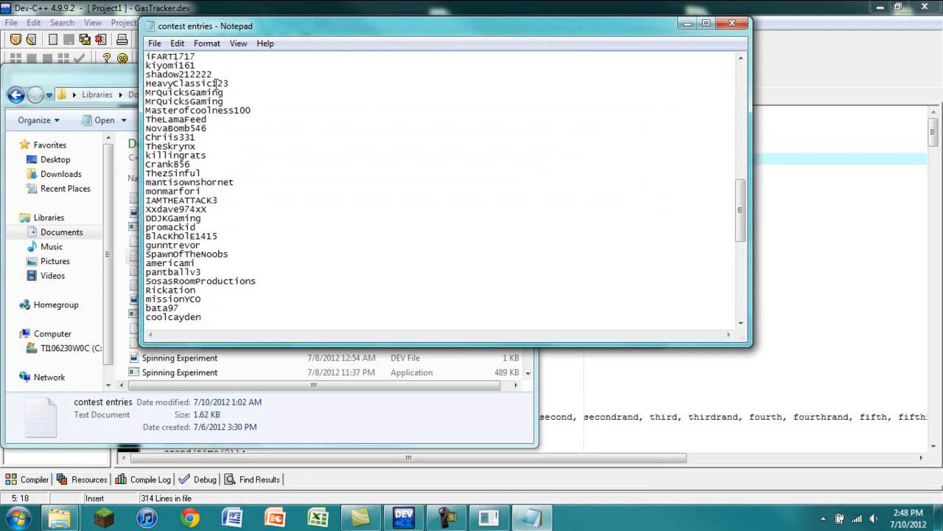
scroll("down", 3)
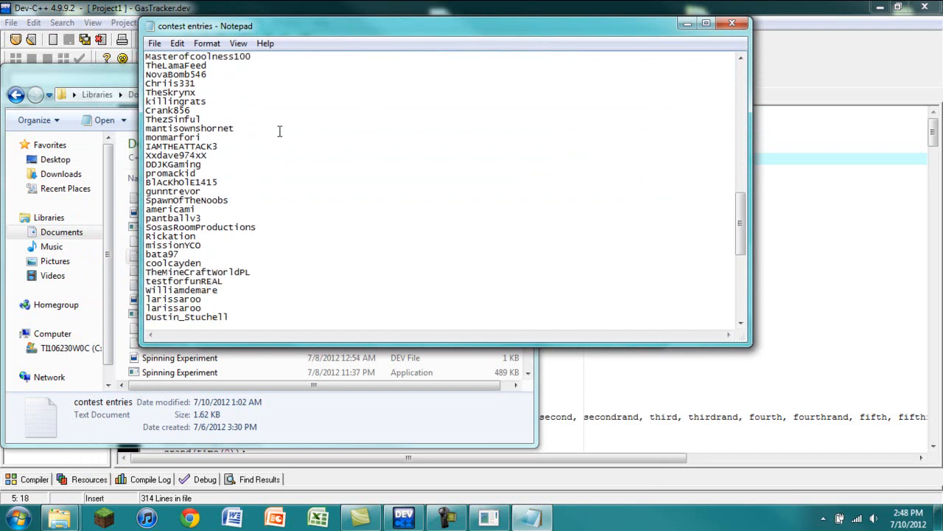
scroll("down", 3)
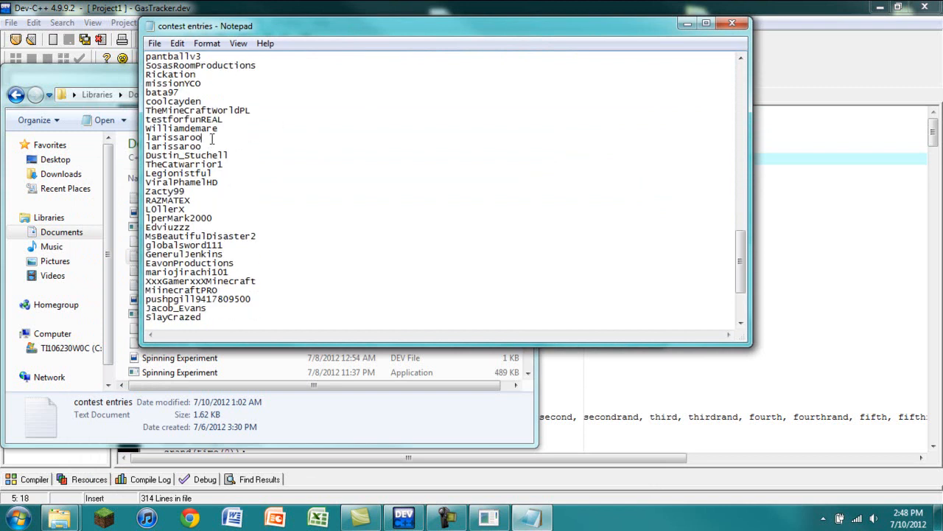
double_click(173, 146)
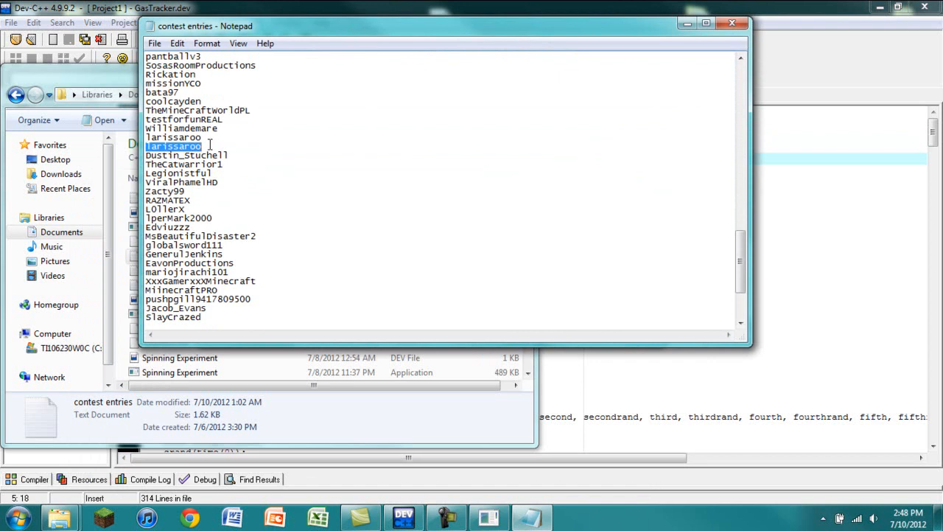
Dismiss the file-in-use access error on the contest entries file
scroll("down", 3)
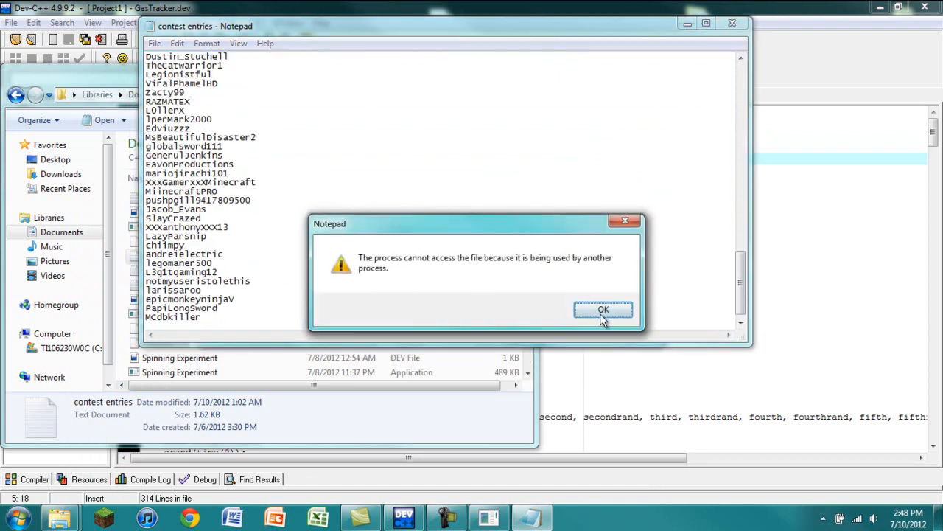
left_click(603, 310)
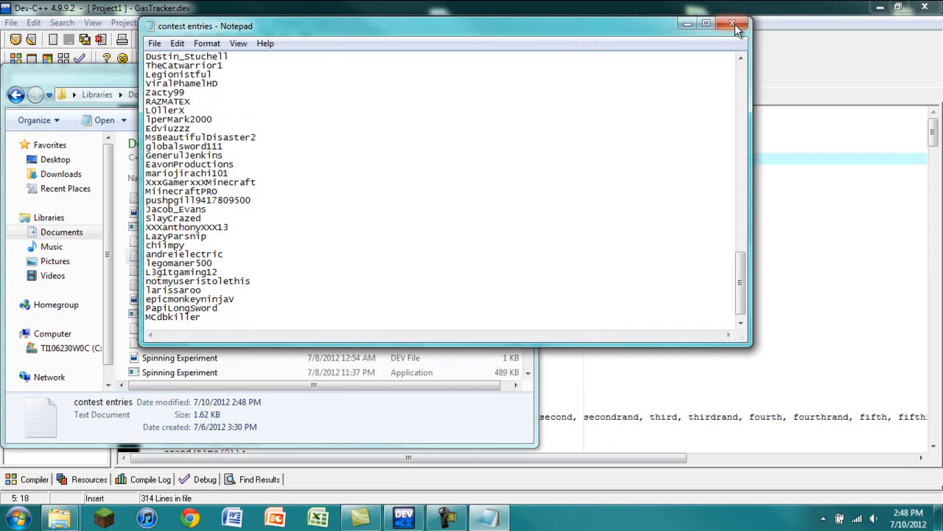
Close the entries file, rerun GasTracker and answer y to delete the repeated entries
left_click(731, 23)
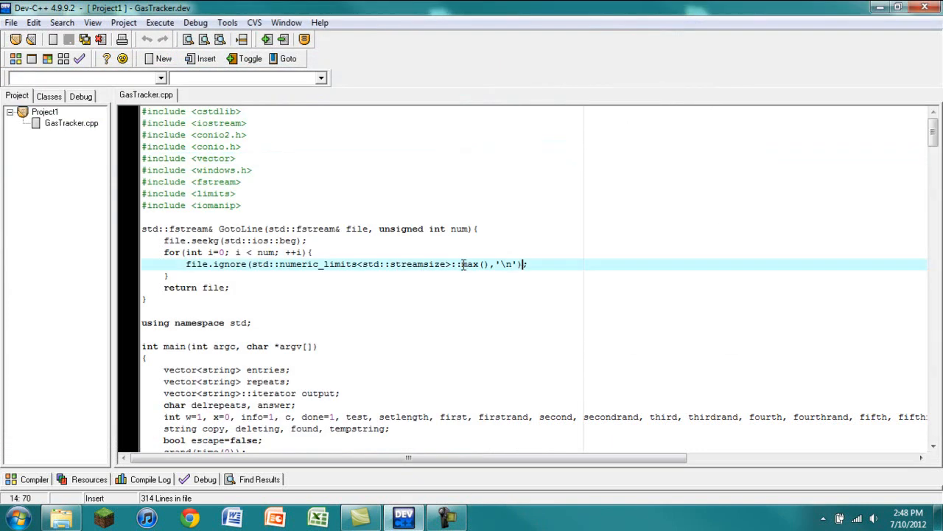
left_click(460, 253)
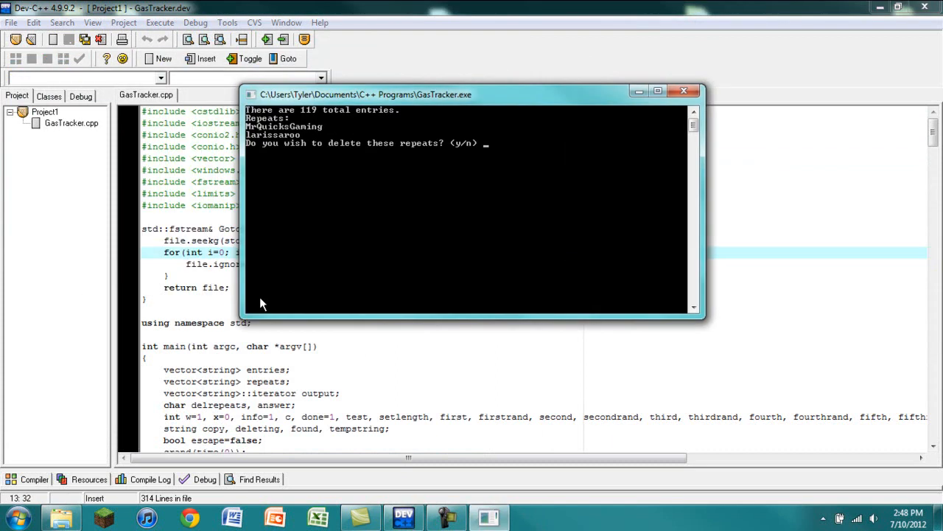
mouse_move(330, 204)
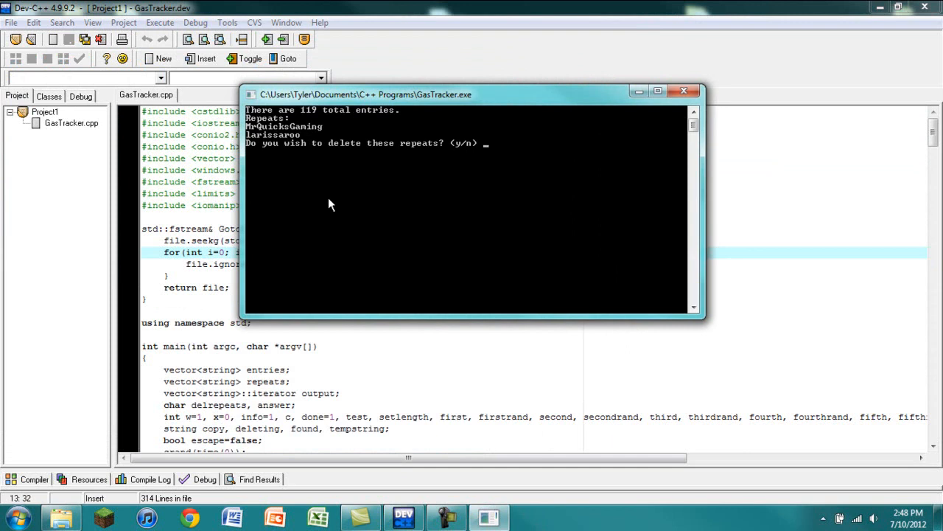
type("y")
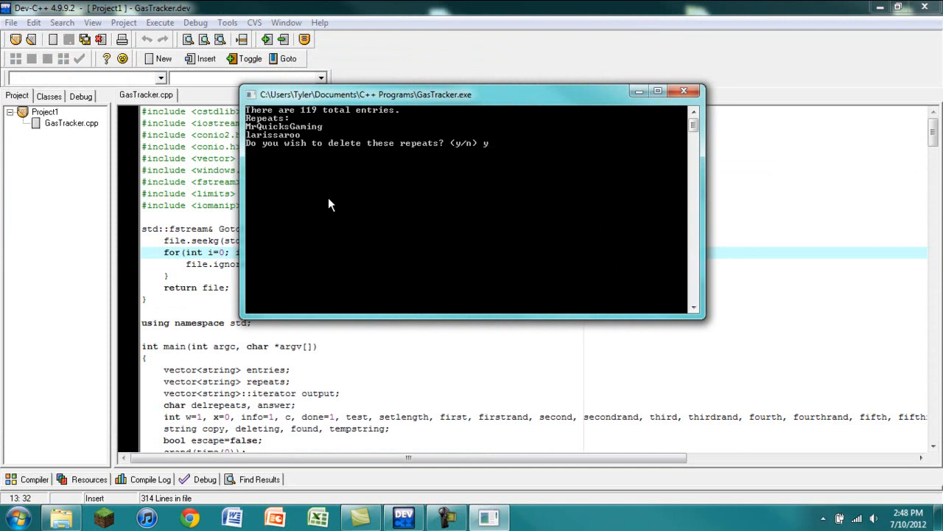
key("Return")
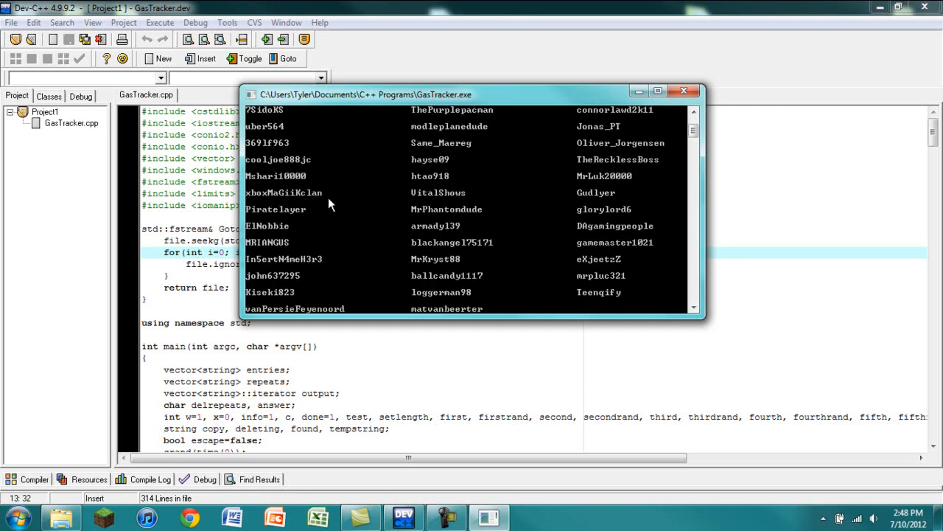
Review the columned list of remaining entries and answer y to spin the wheel
scroll("down", 3)
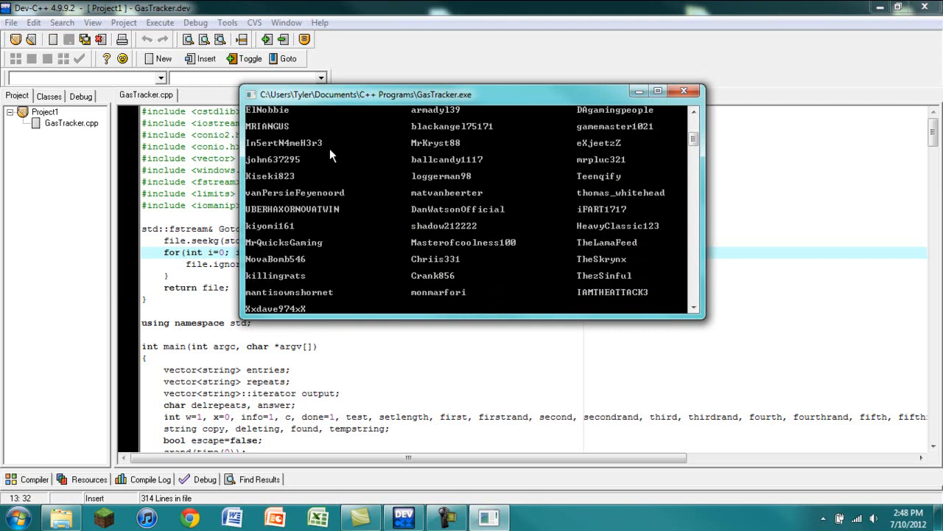
scroll("down", 3)
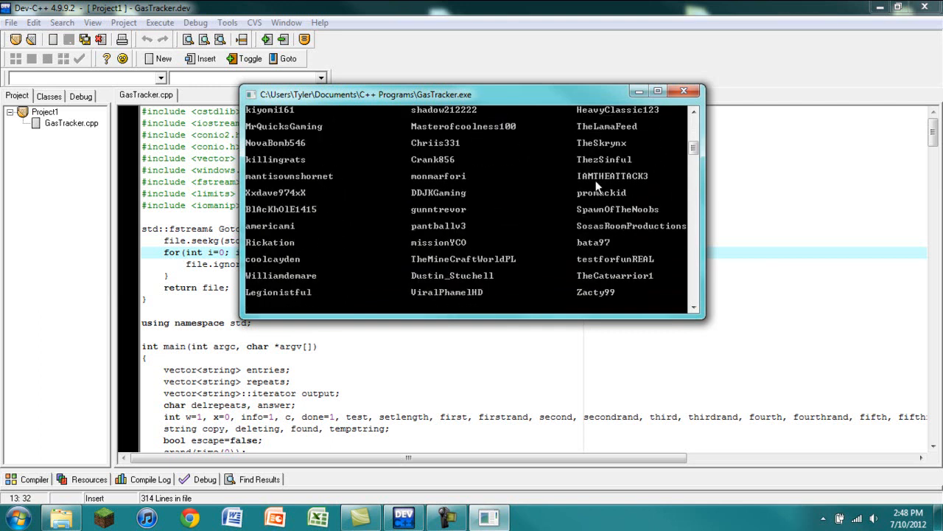
scroll("down", 3)
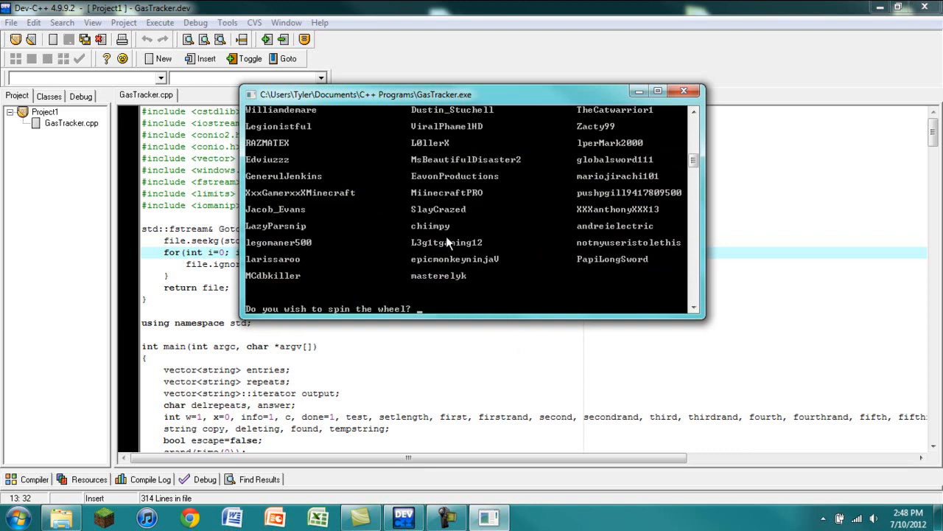
mouse_move(457, 318)
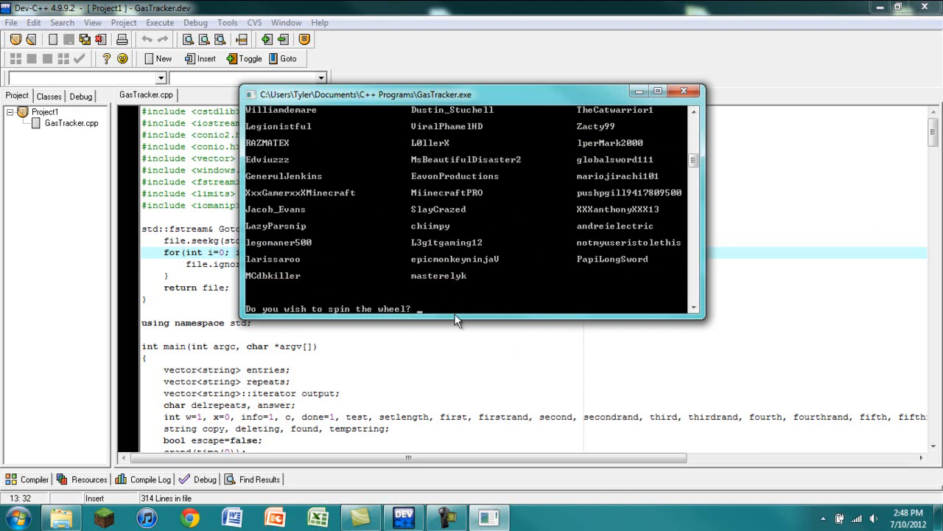
type("y")
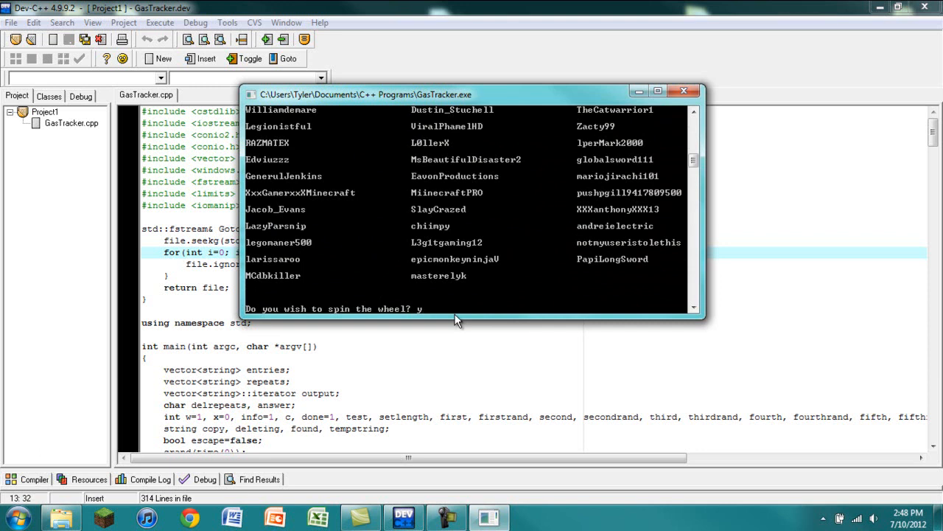
type("y")
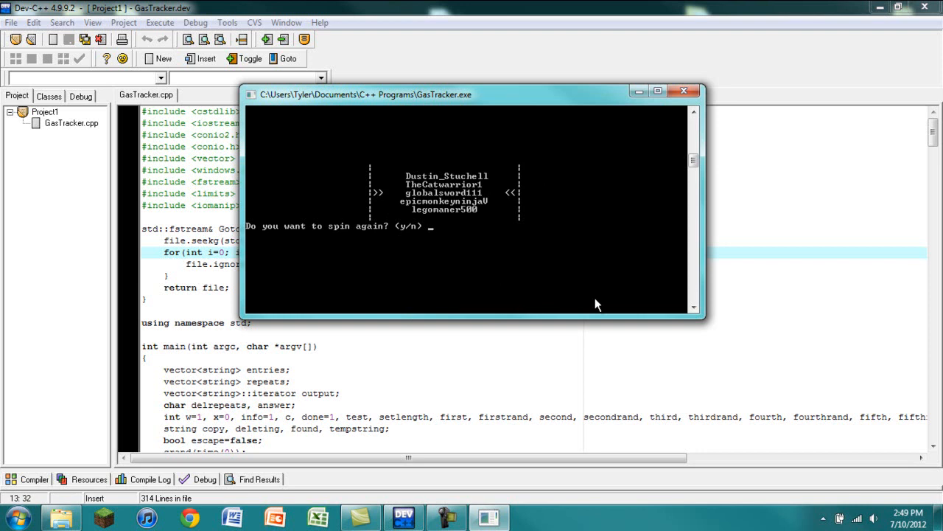
mouse_move(808, 389)
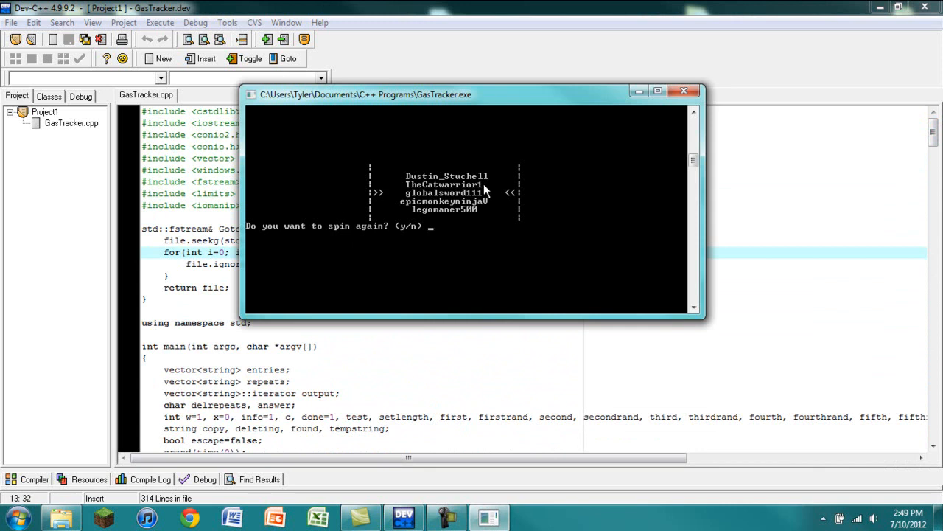
mouse_move(643, 283)
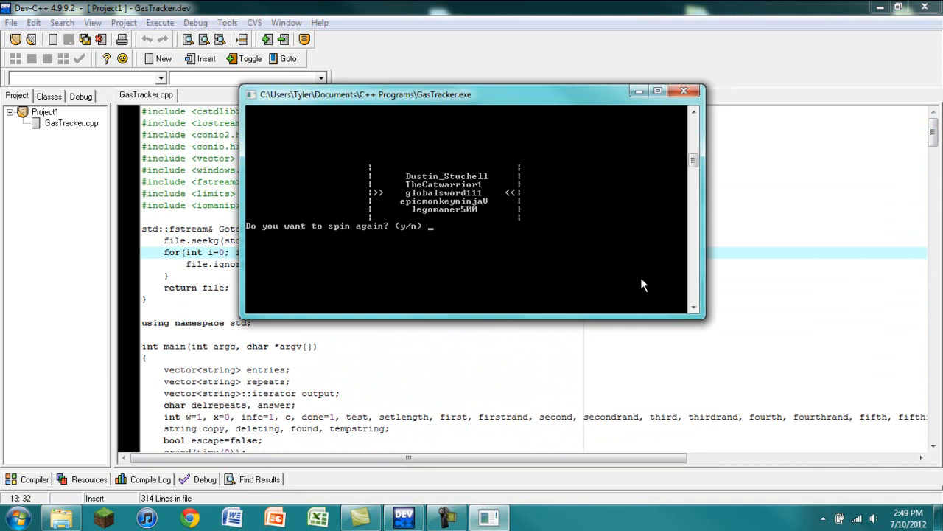
type("y")
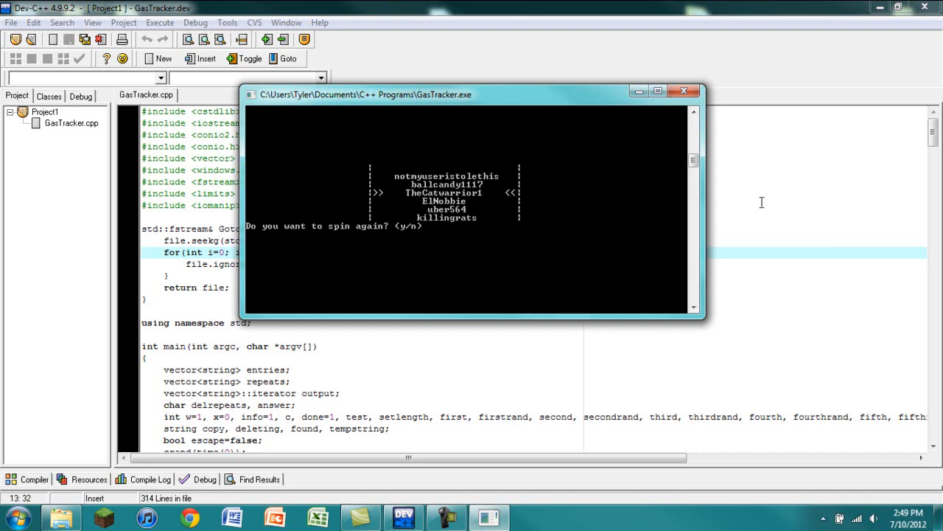
left_click(684, 90)
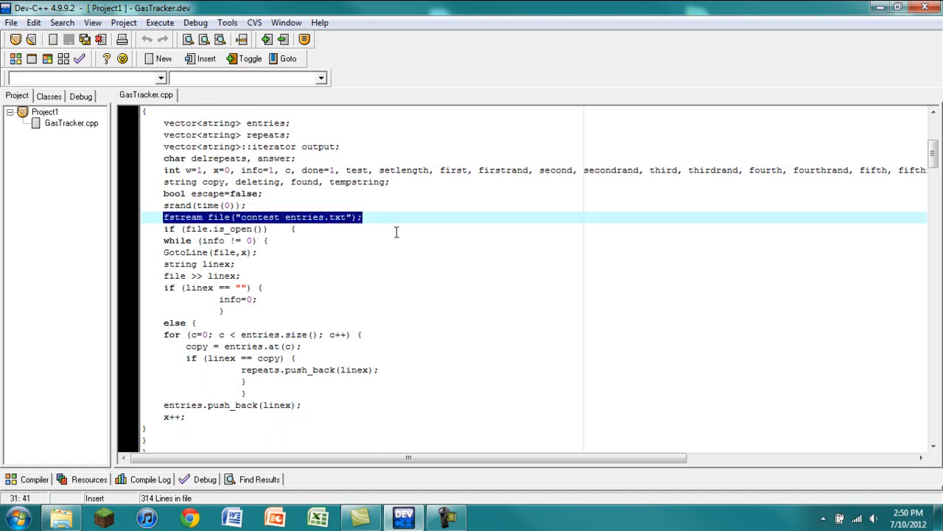
left_click(256, 252)
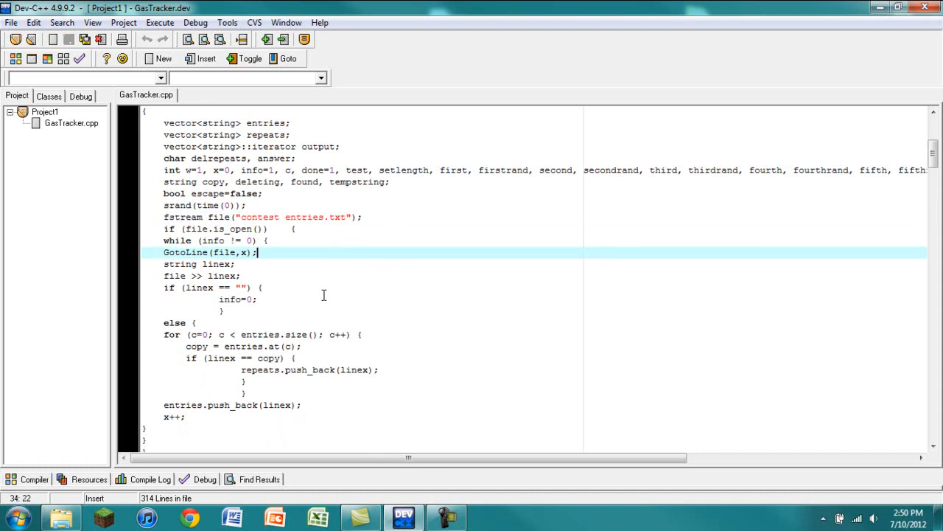
double_click(178, 252)
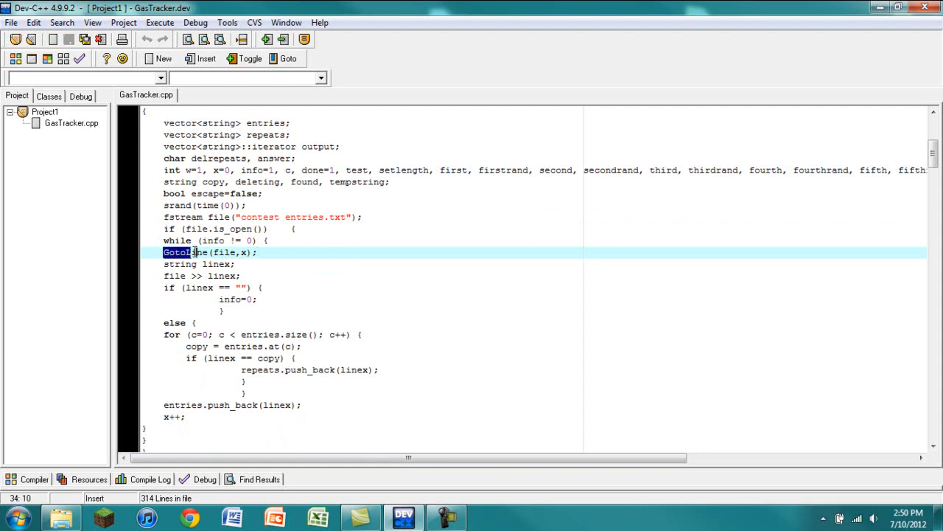
left_click(222, 311)
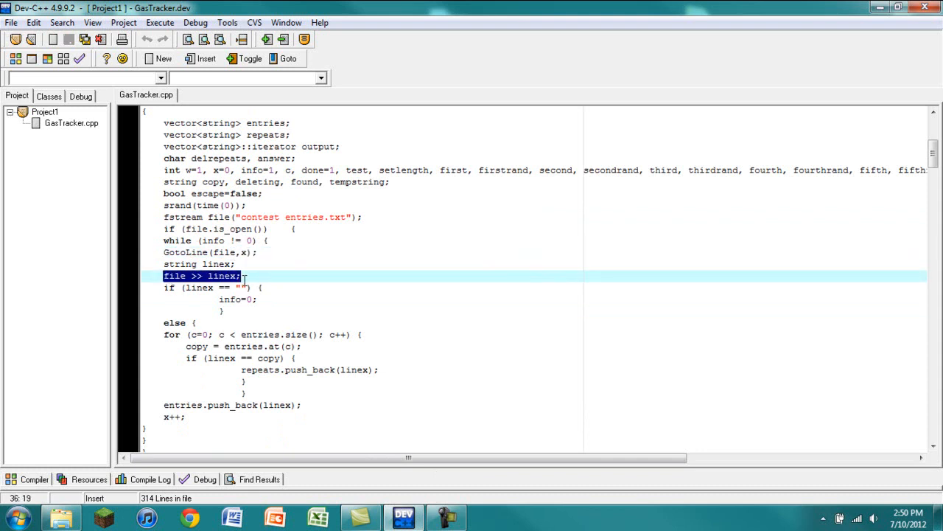
left_click(221, 276)
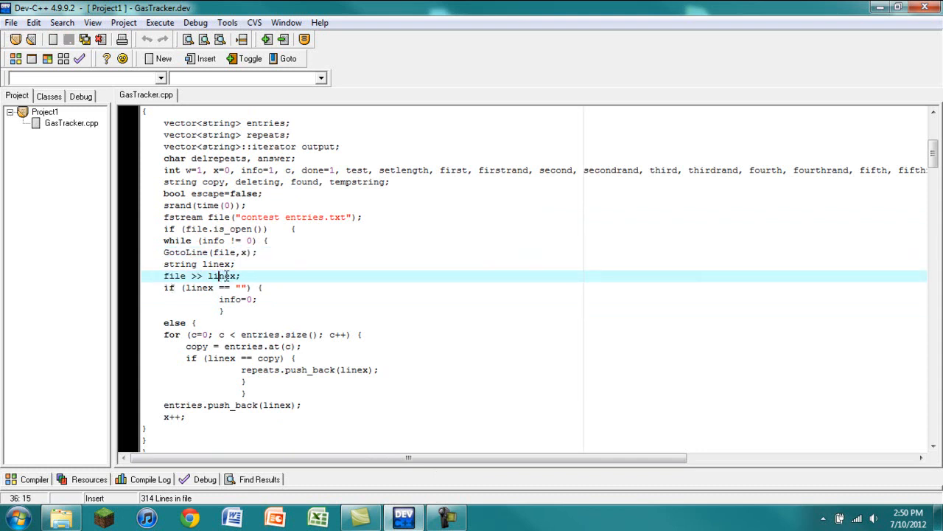
double_click(221, 276)
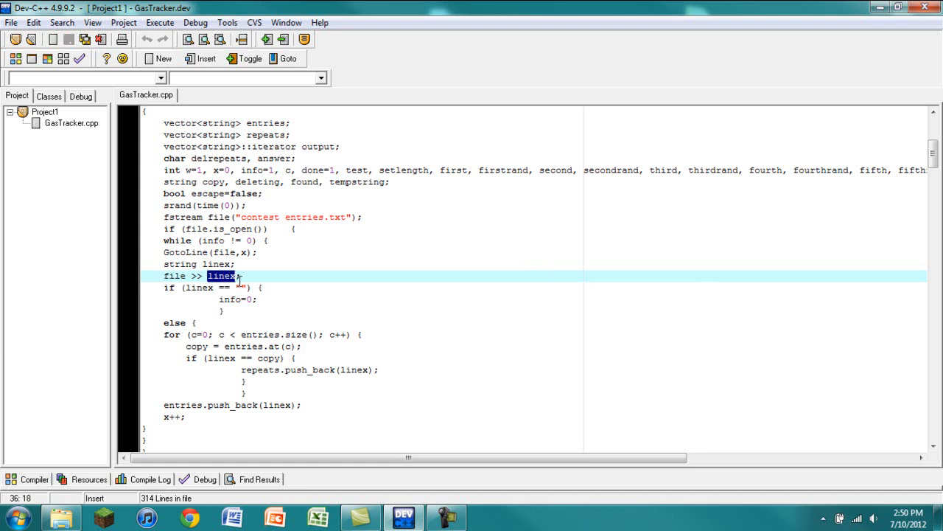
scroll("down", 3)
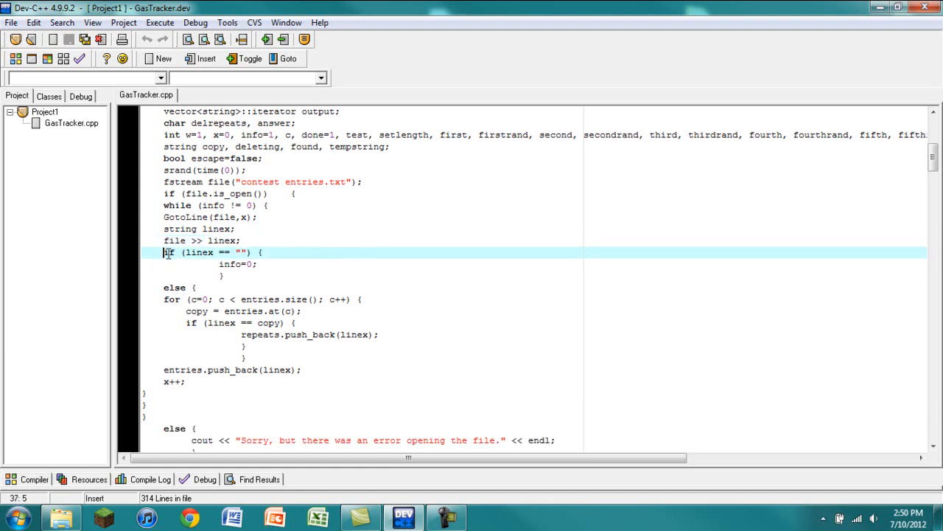
left_click(195, 287)
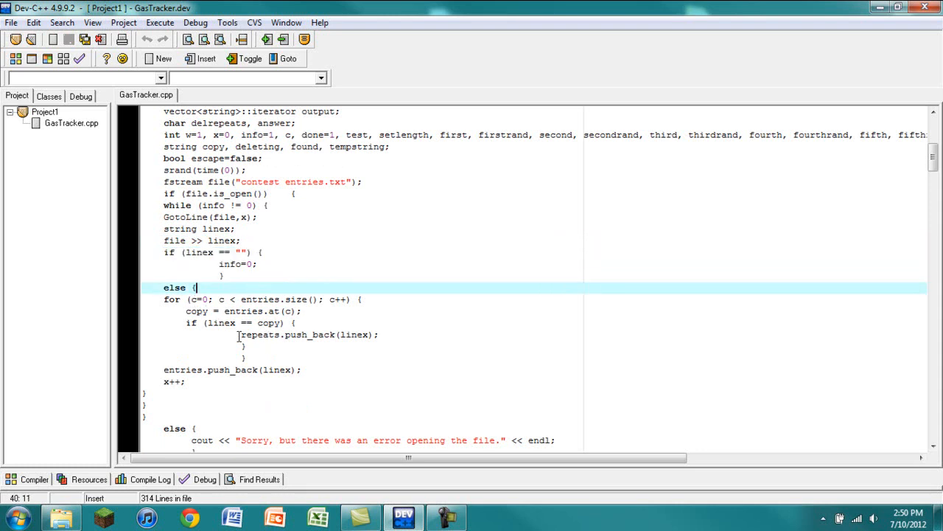
left_click(383, 335)
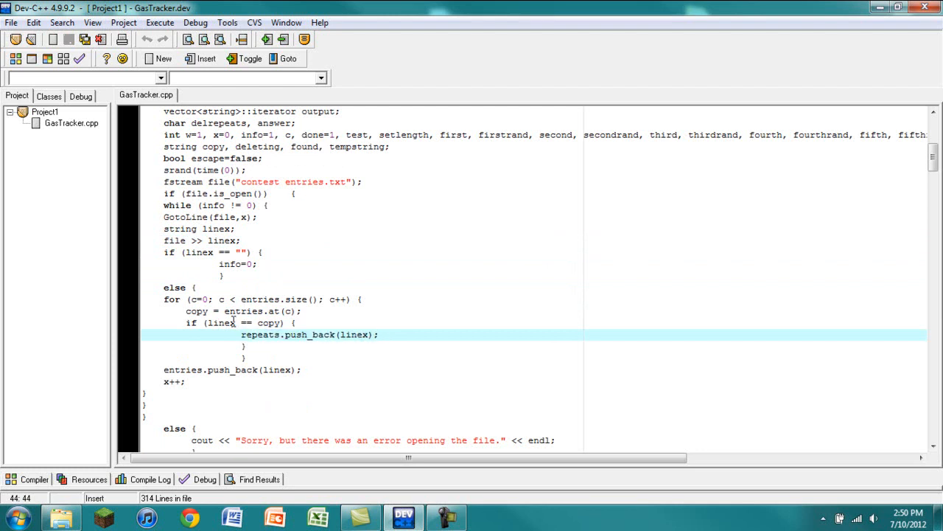
mouse_move(233, 321)
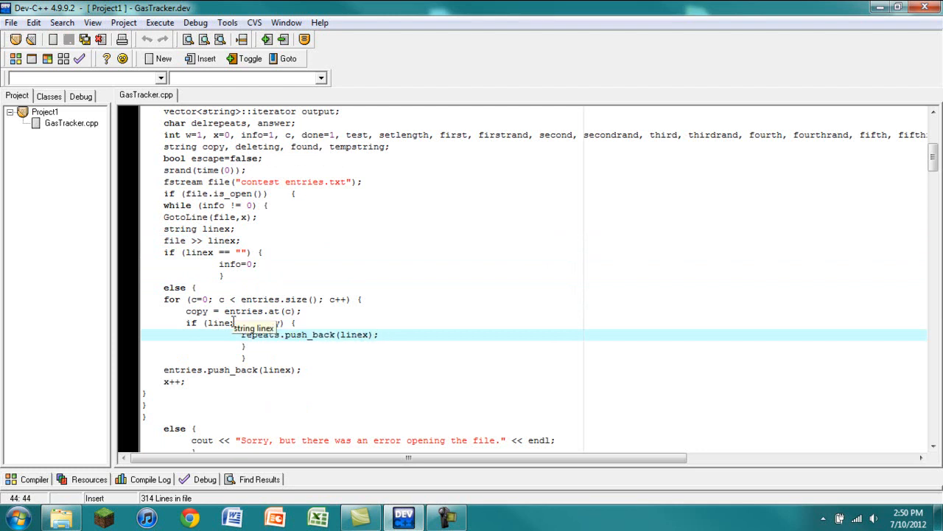
left_click(165, 253)
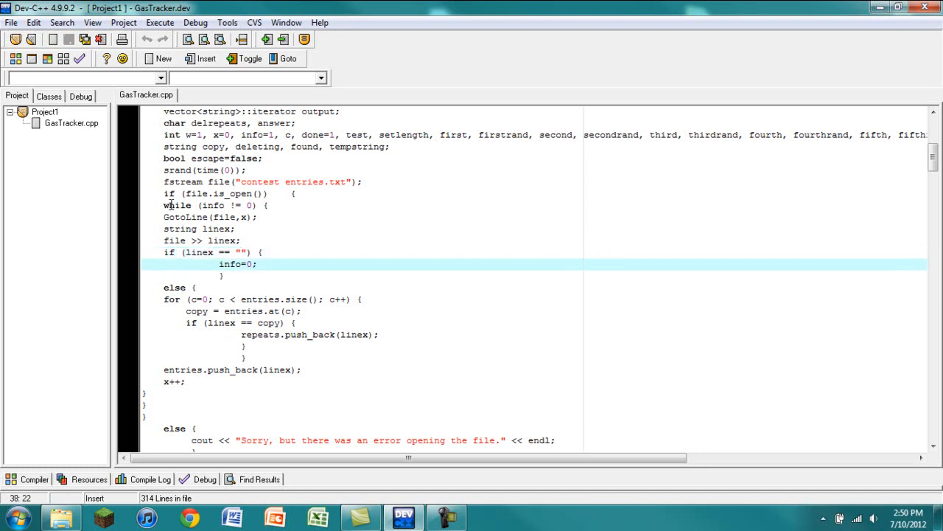
left_click(328, 356)
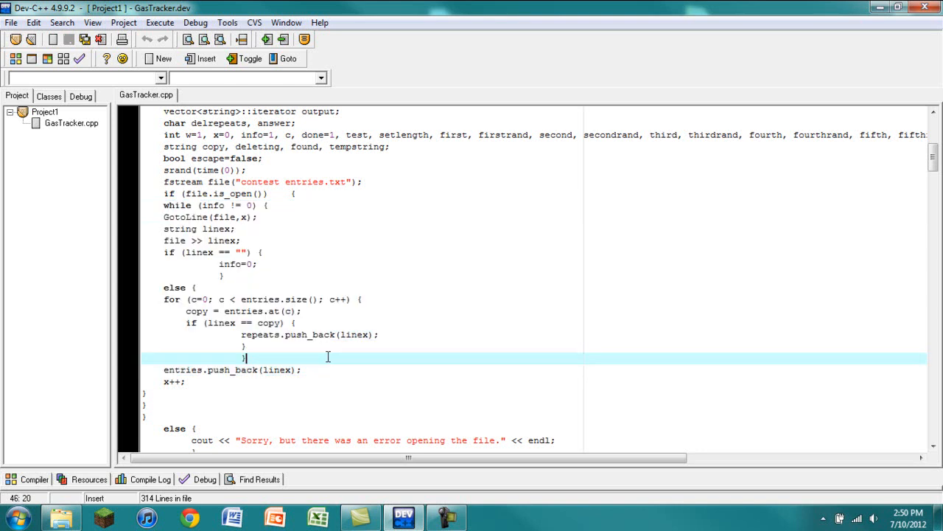
mouse_move(233, 391)
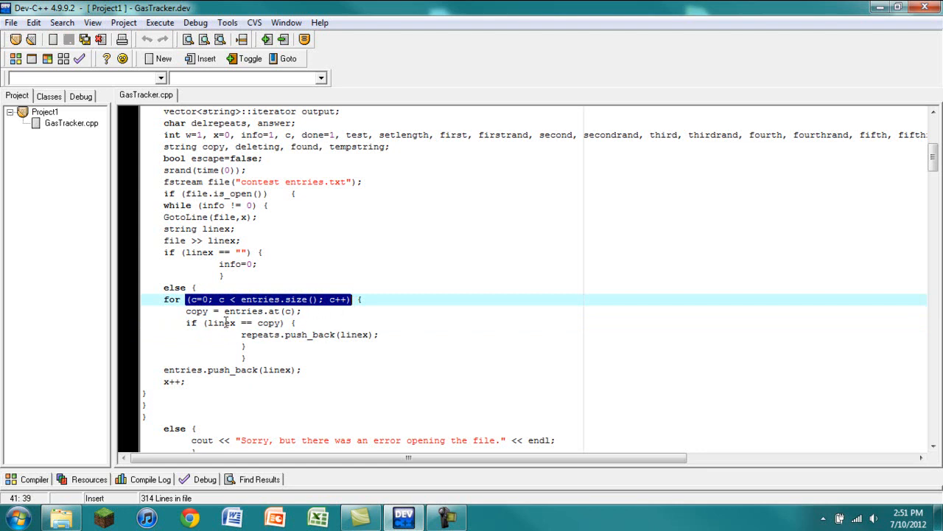
double_click(220, 321)
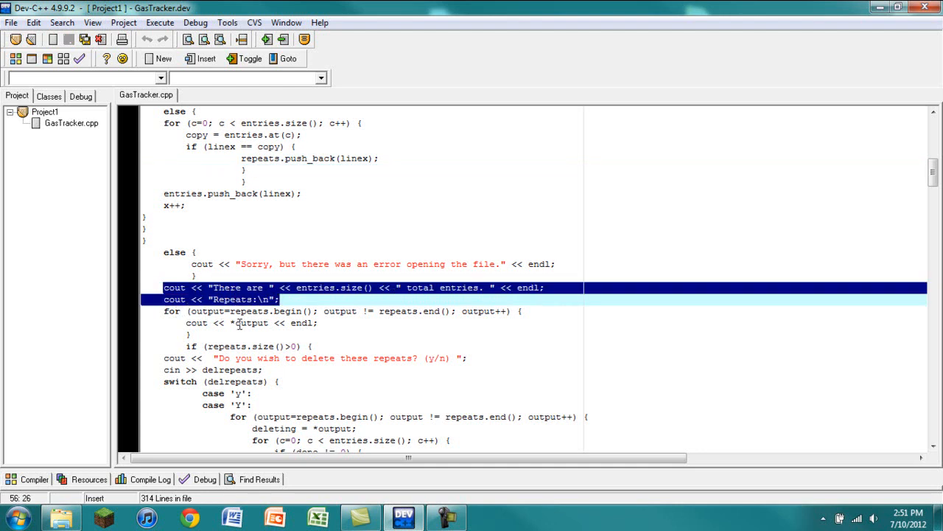
scroll("down", 3)
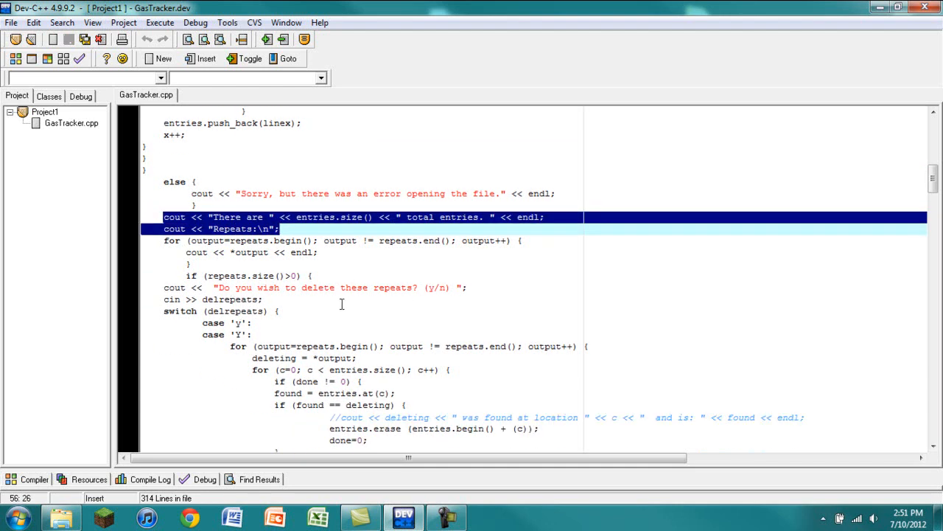
scroll("down", 3)
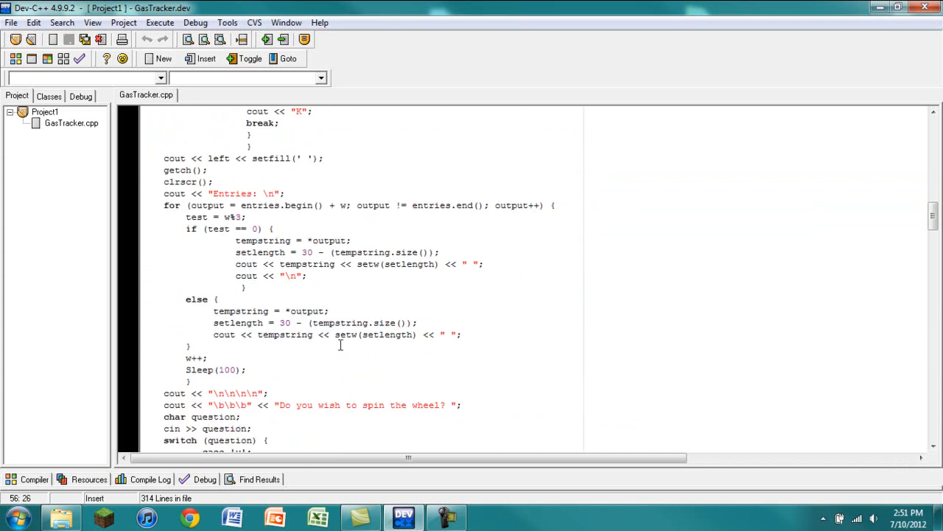
mouse_move(358, 287)
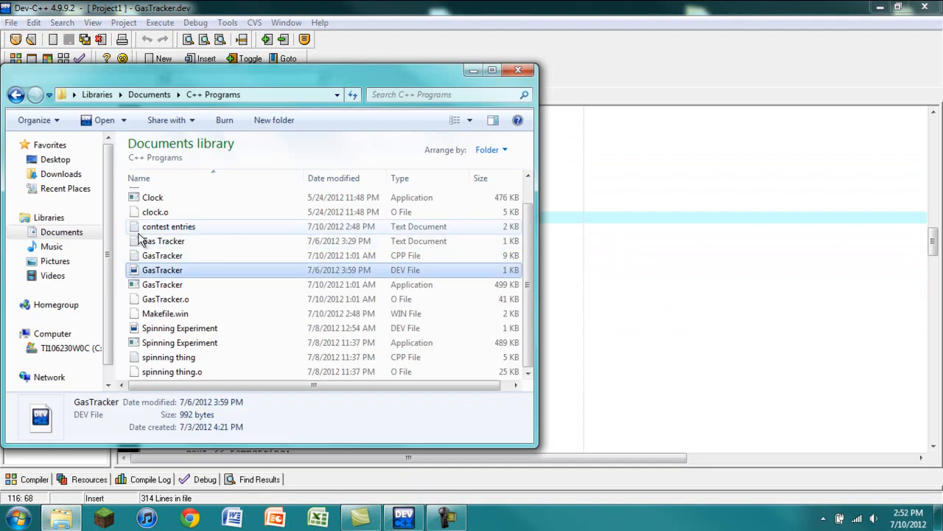
Reopen 'contest entries' from the C++ Programs folder and scroll through the entrant names
double_click(168, 227)
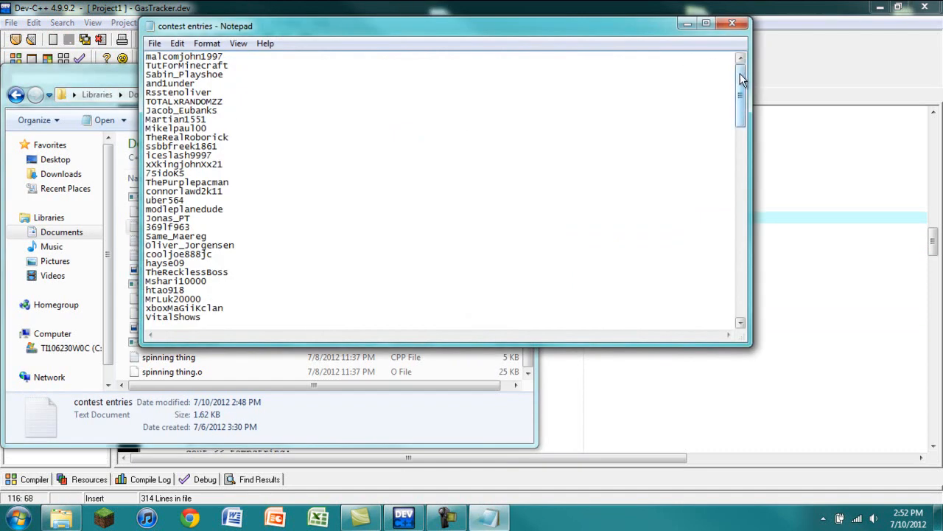
scroll("down", 3)
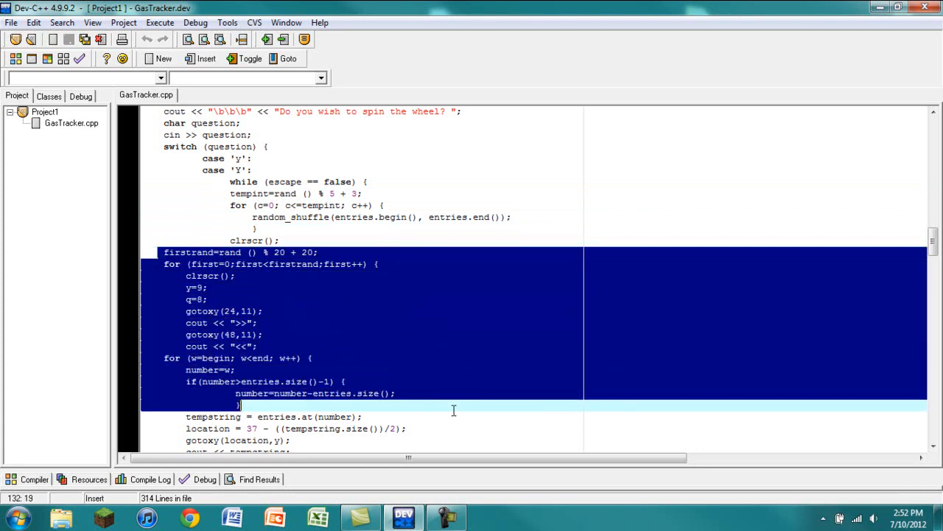
scroll("down", 3)
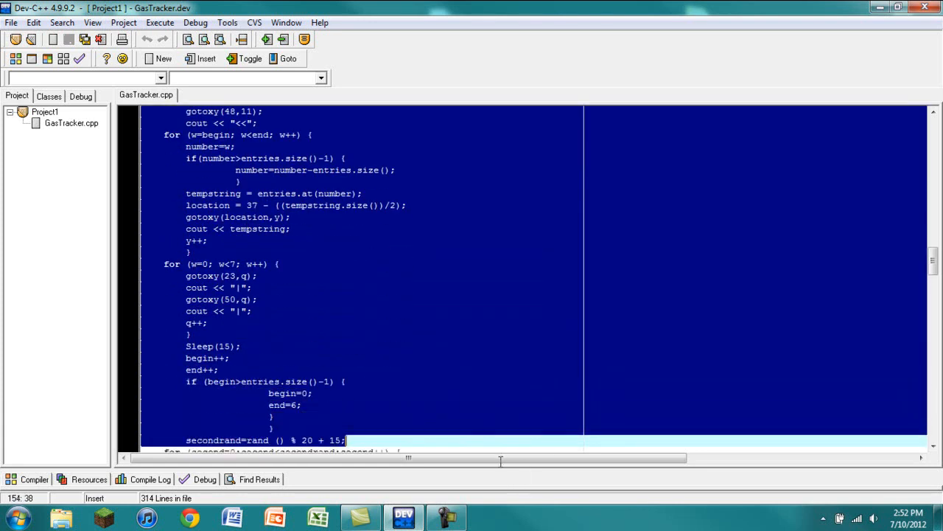
scroll("down", 3)
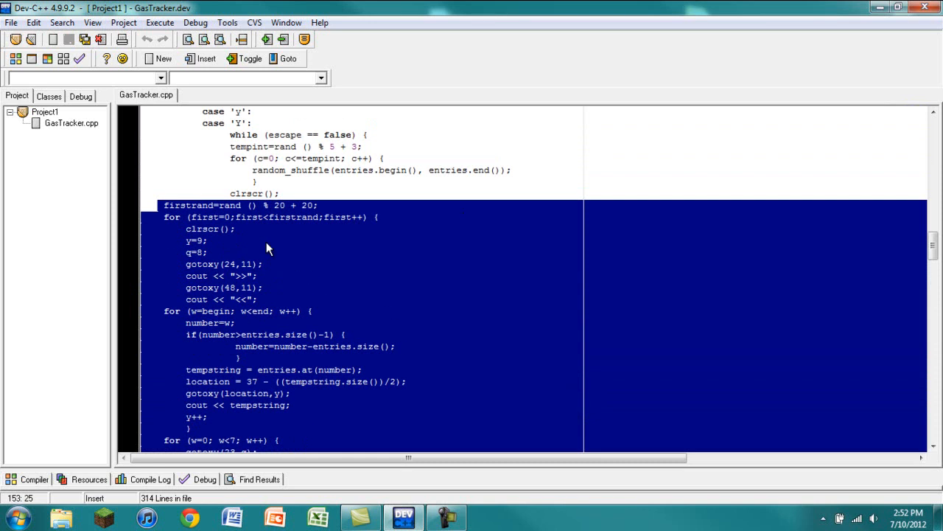
scroll("down", 3)
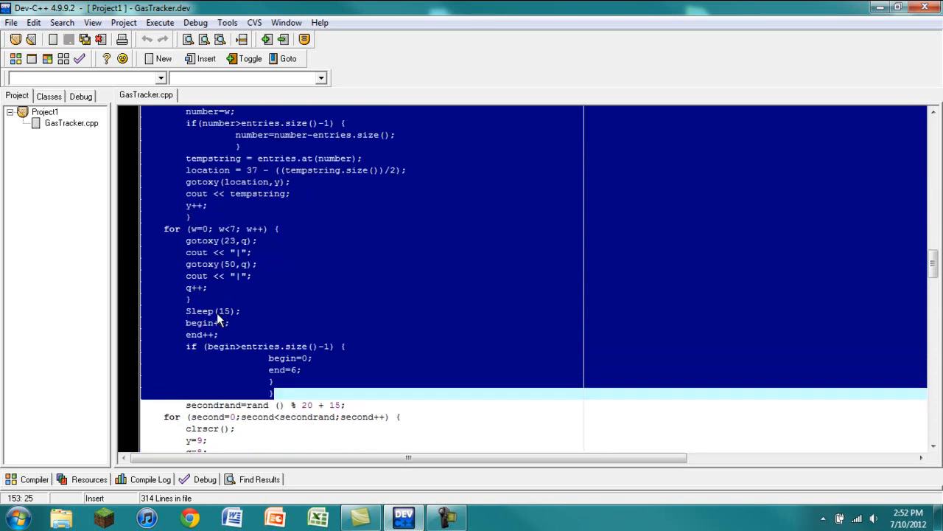
mouse_move(236, 323)
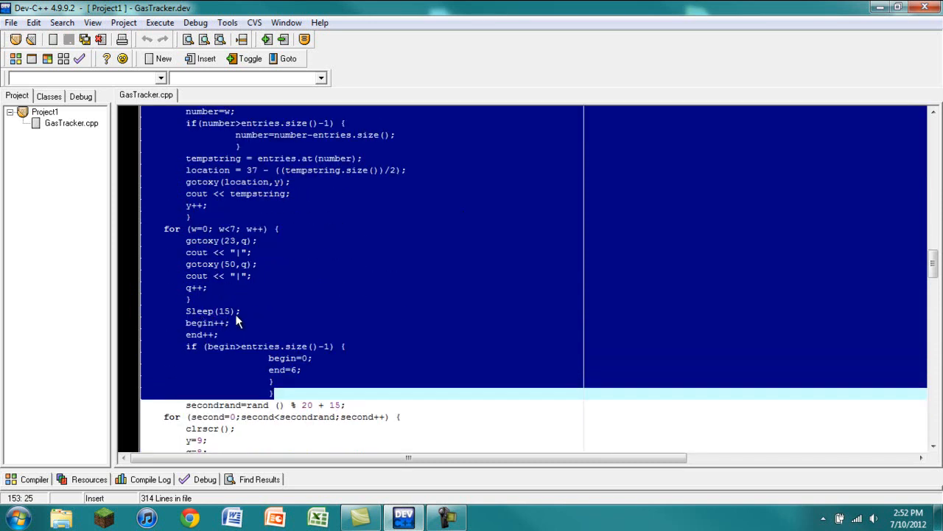
mouse_move(346, 206)
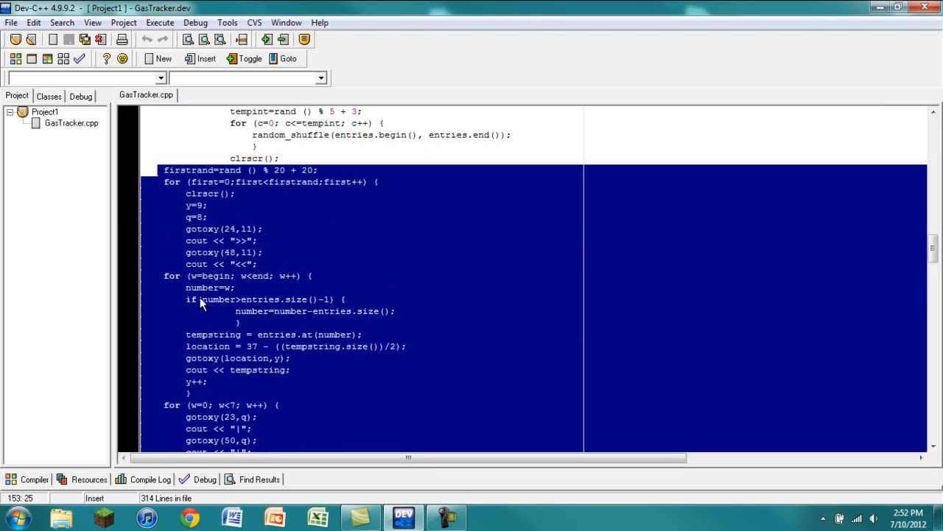
scroll("down", 3)
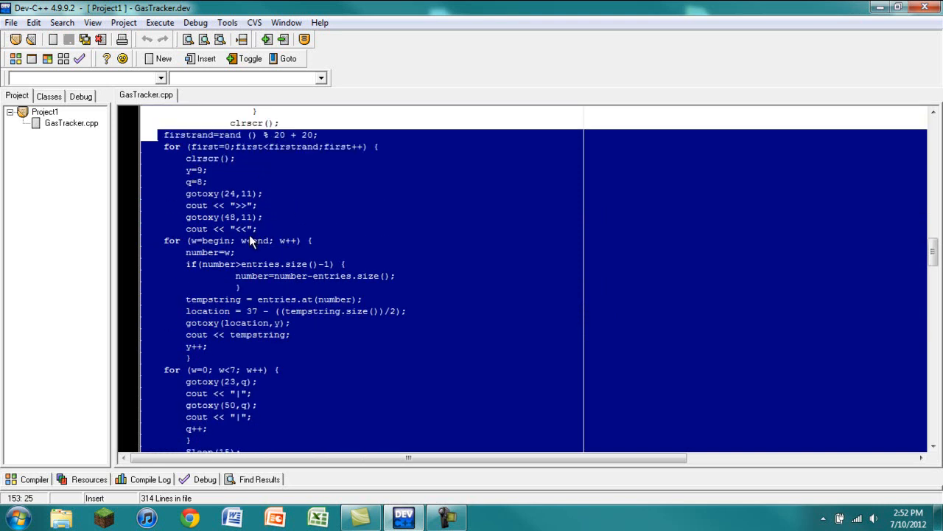
scroll("down", 3)
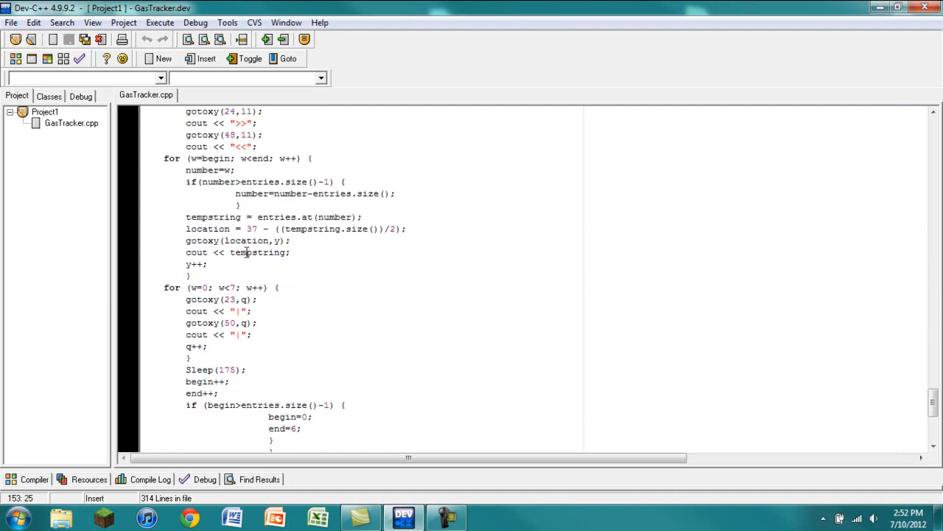
scroll("down", 3)
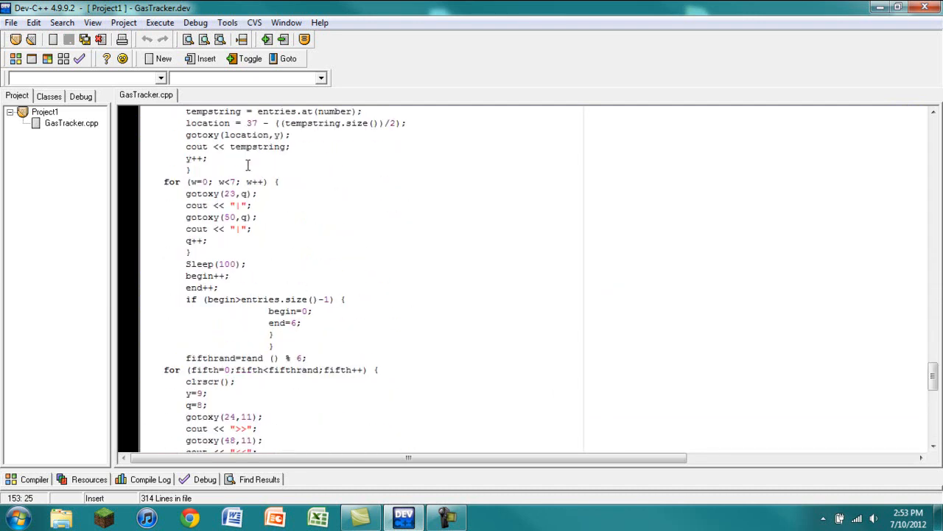
scroll("down", 3)
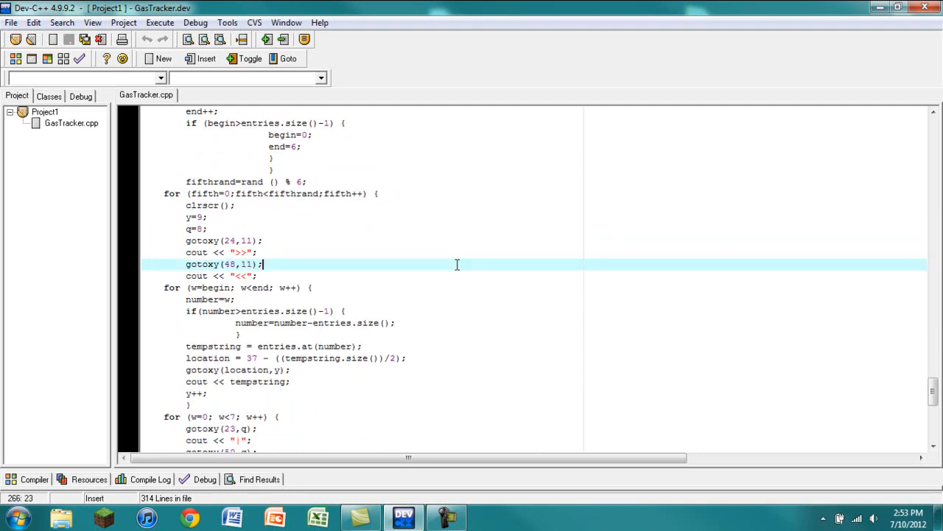
scroll("down", 3)
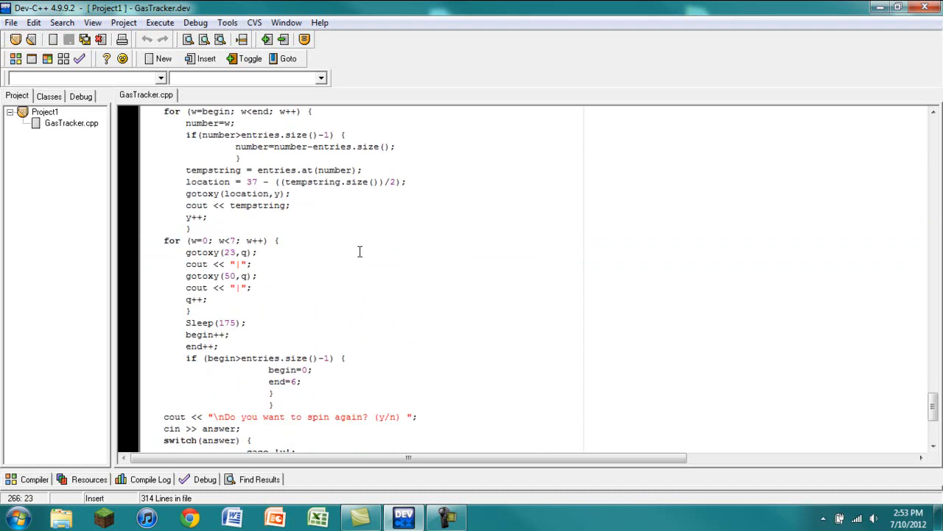
scroll("down", 3)
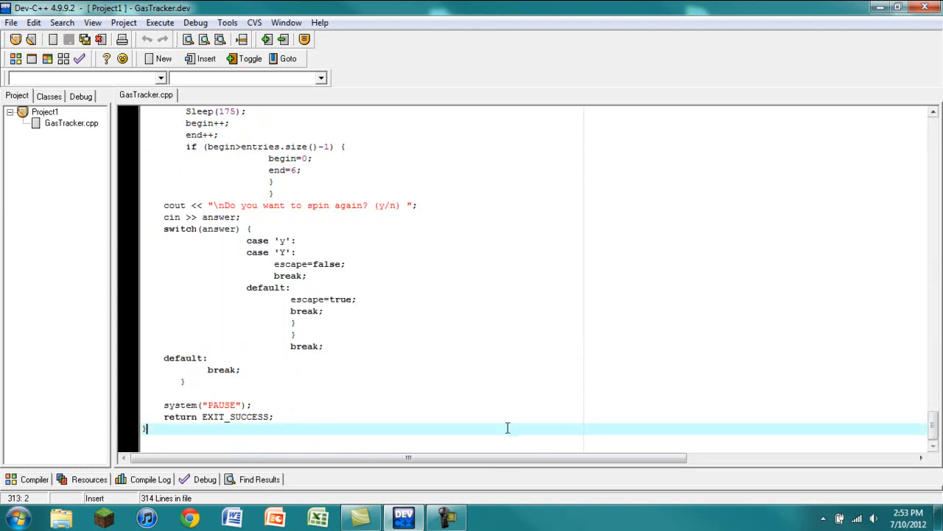
scroll("up", 3)
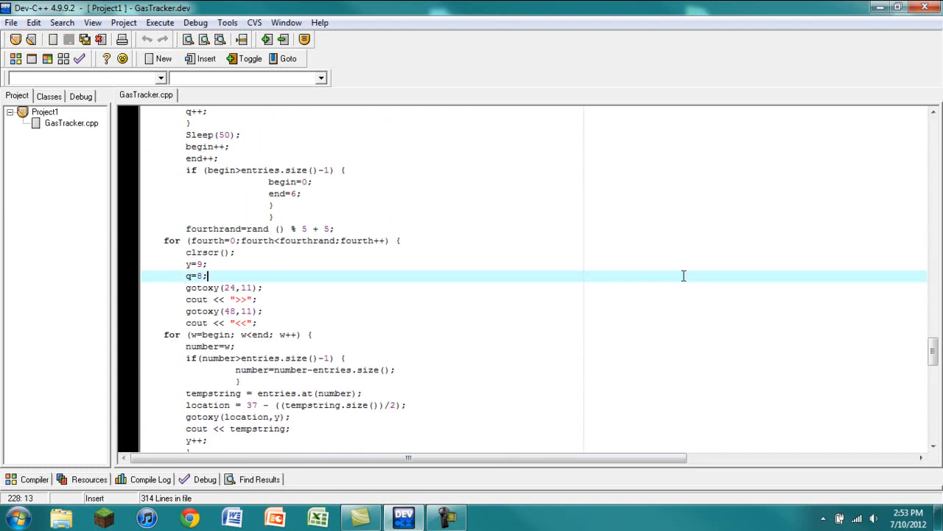
scroll("down", 3)
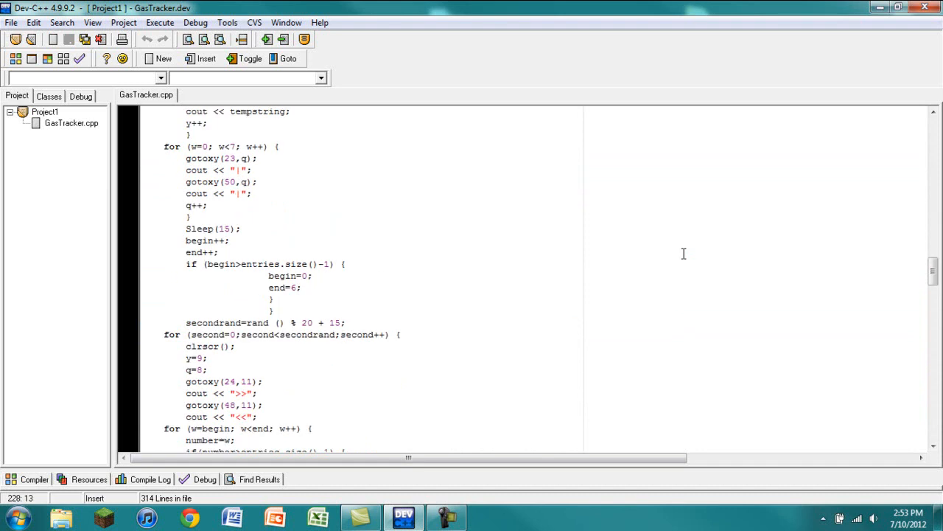
mouse_move(666, 250)
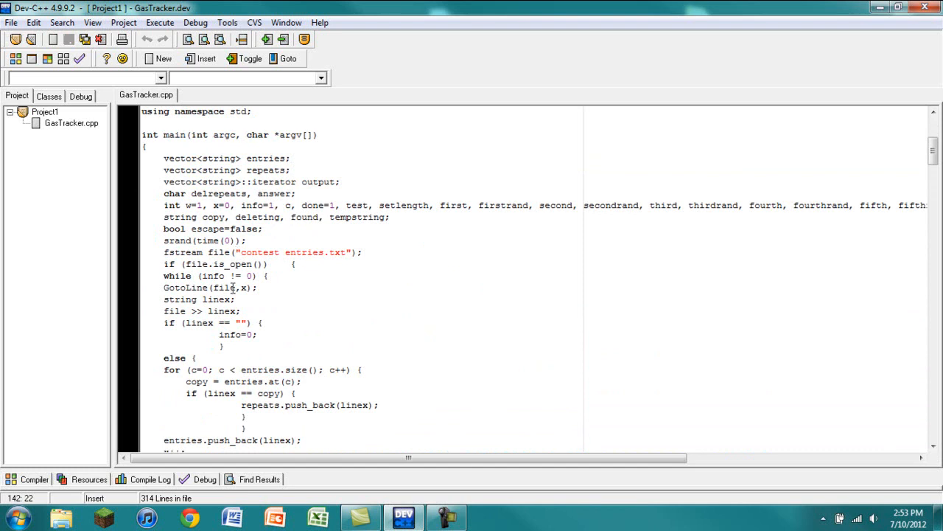
mouse_move(229, 264)
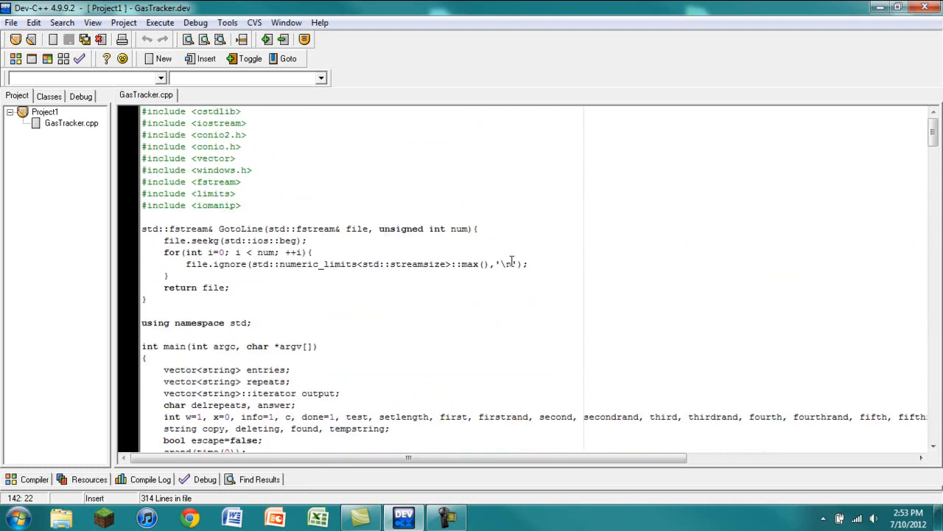
left_click(498, 347)
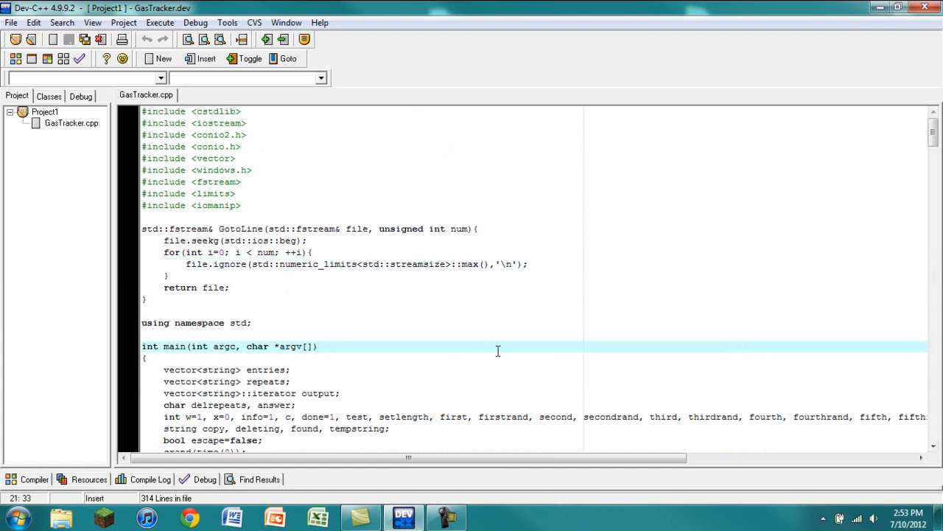
mouse_move(475, 333)
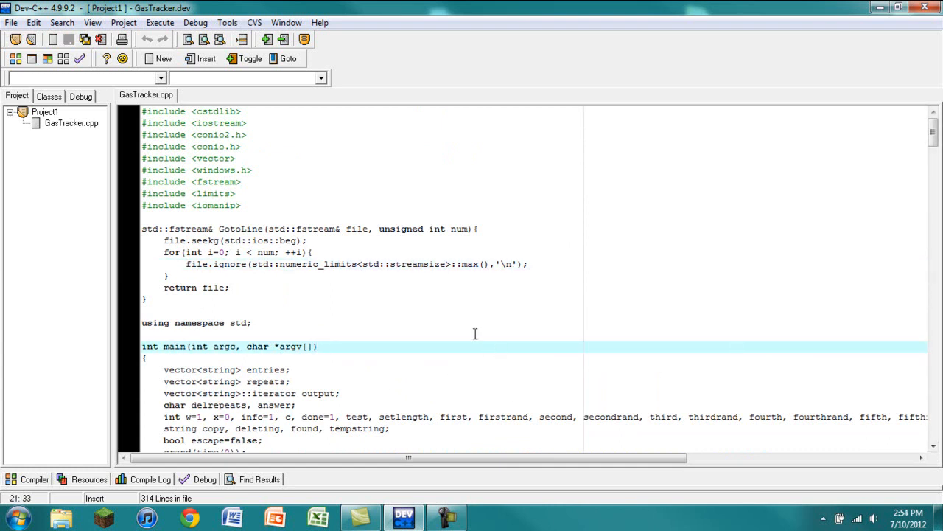